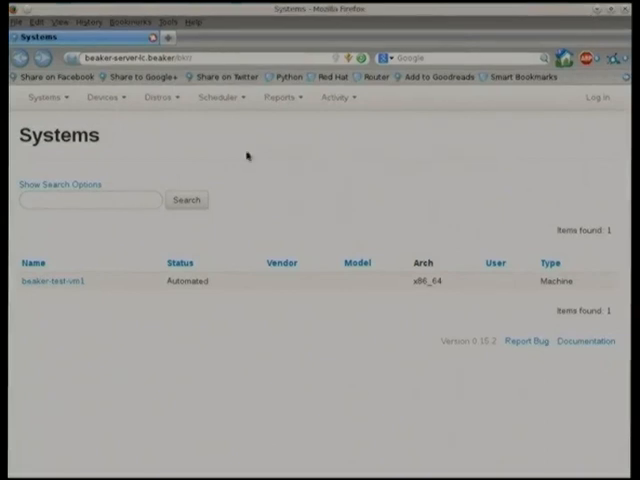
mouse_move(272, 392)
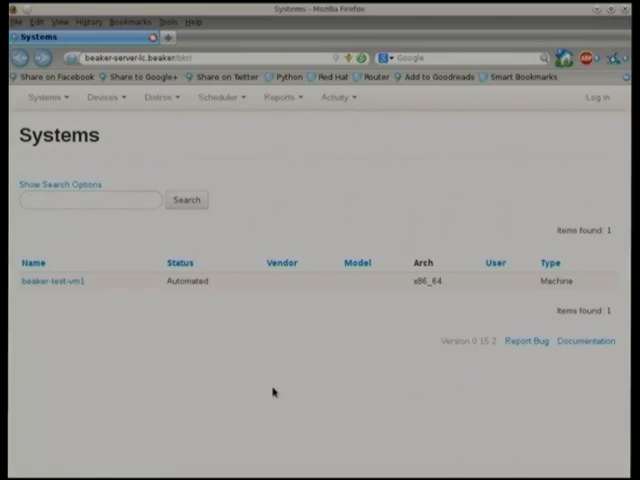
mouse_move(178, 50)
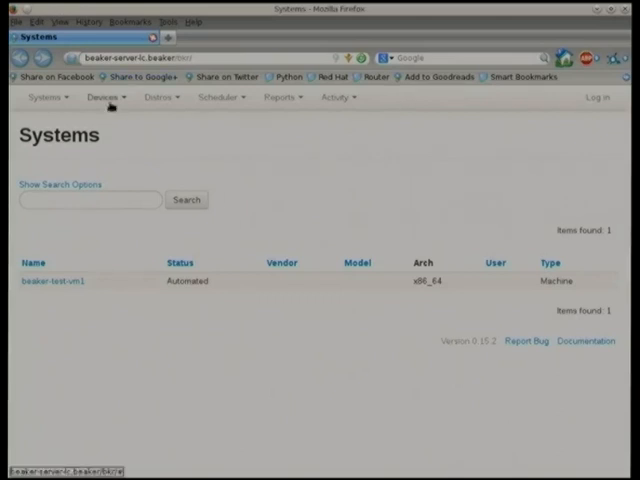
View the empty Devices > All list, then the Scheduler's Task Library listing eight tasks
click(104, 96)
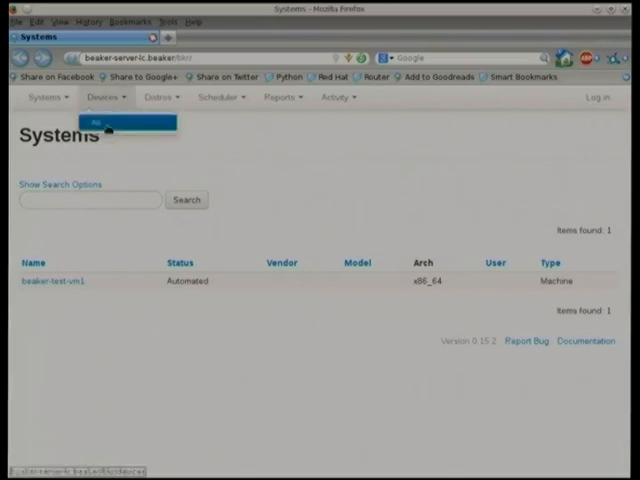
click(96, 120)
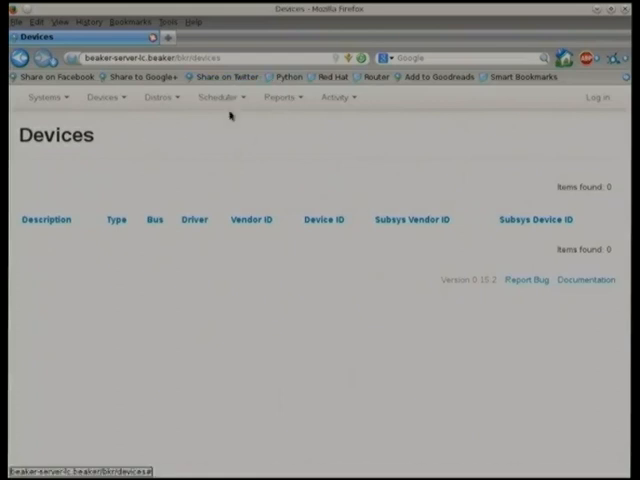
click(220, 96)
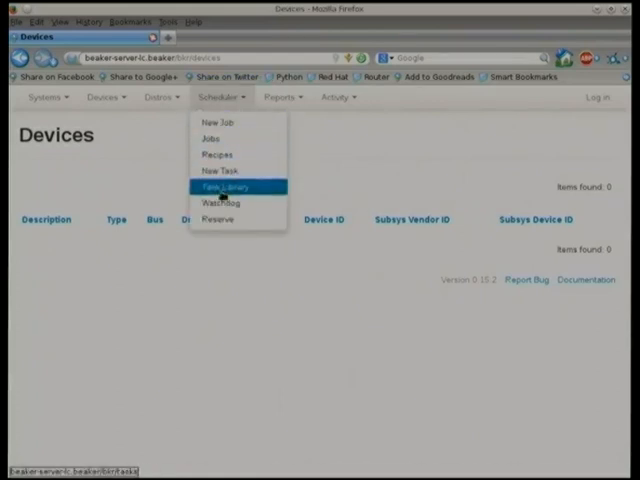
click(224, 188)
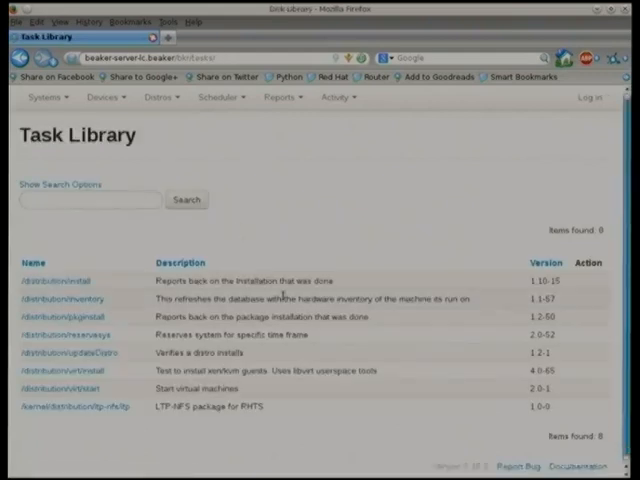